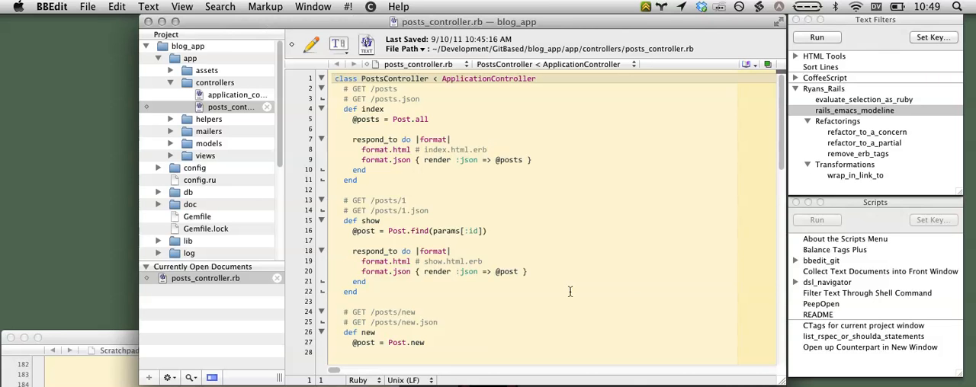
Add the counterpart modeline to posts_controller.rb, save, and open posts_controller_test.rb in a new window
left_click(334, 78)
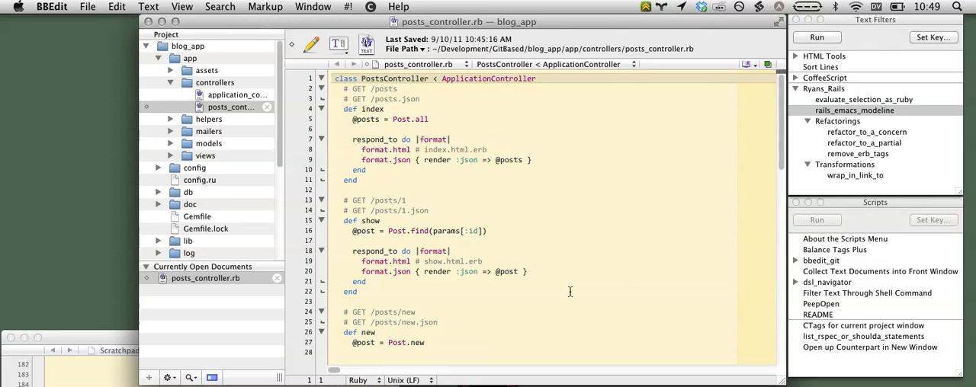
left_click(334, 78)
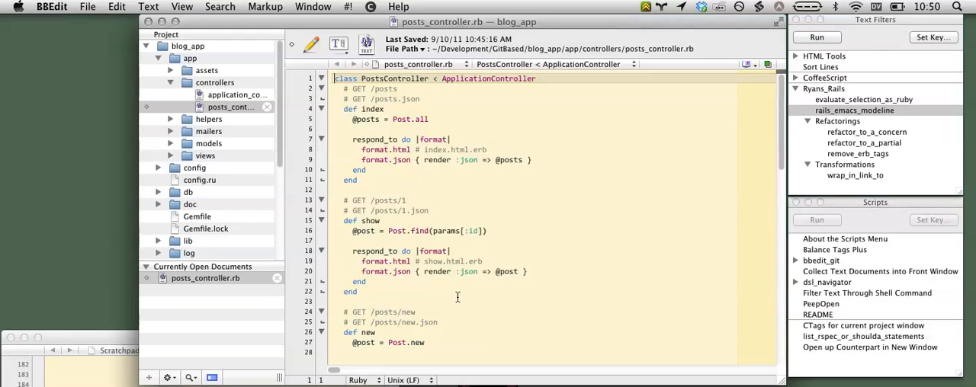
mouse_move(881, 111)
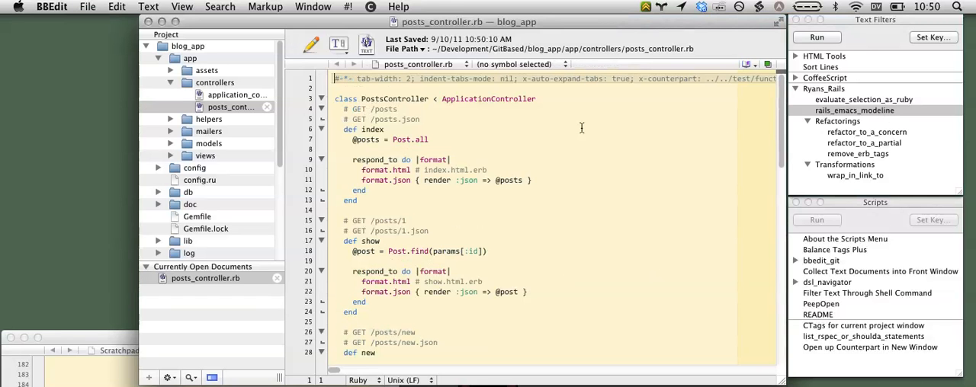
mouse_move(632, 130)
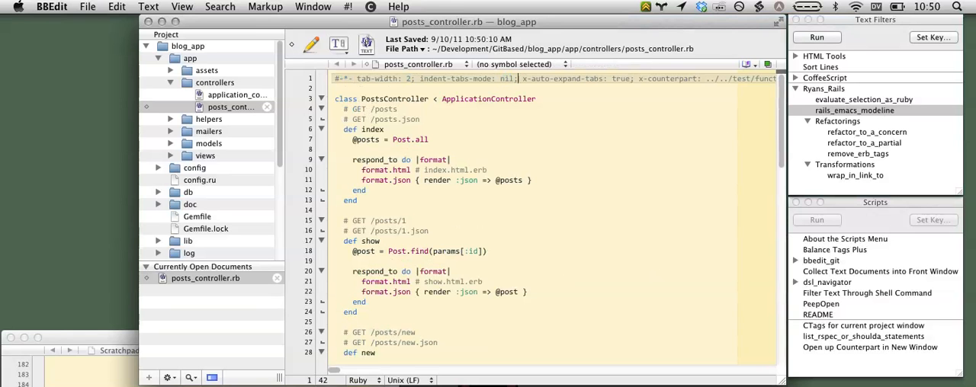
double_click(617, 79)
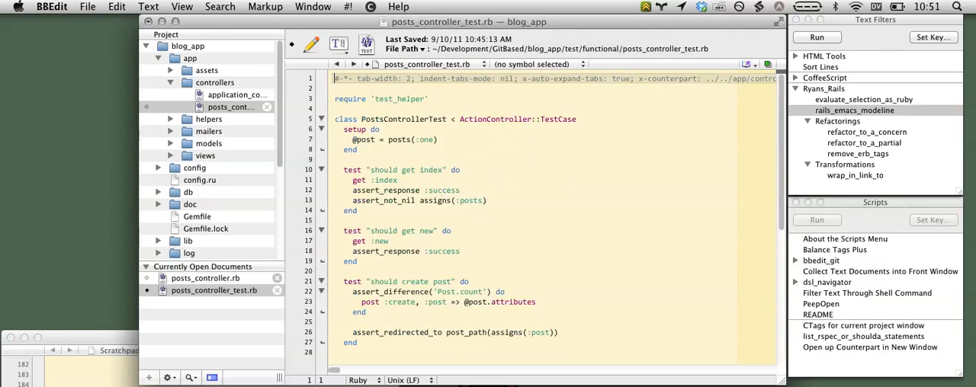
Switch to posts_controller.rb, jump back to its test counterpart, and save posts_controller_test.rb
left_click(204, 278)
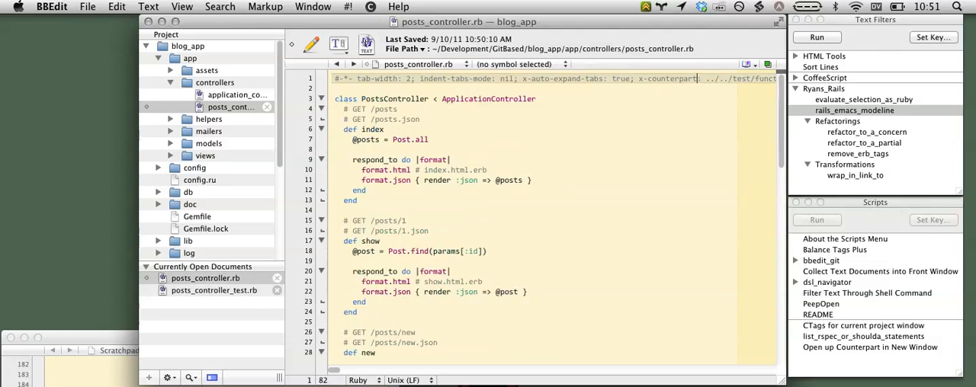
left_click(214, 290)
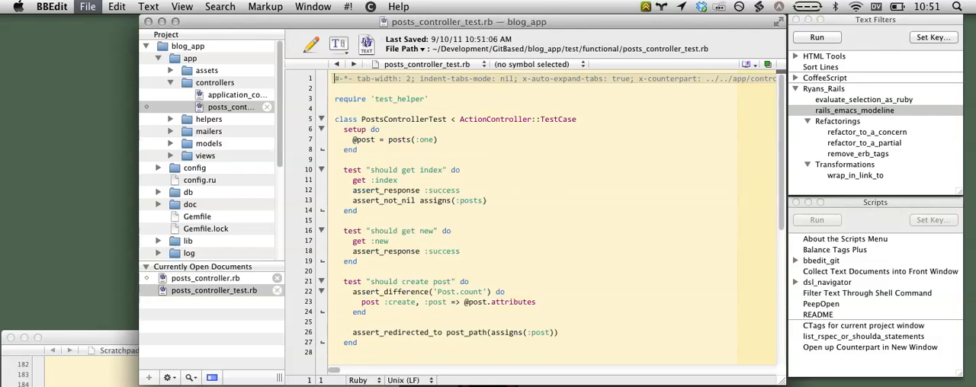
left_click(205, 278)
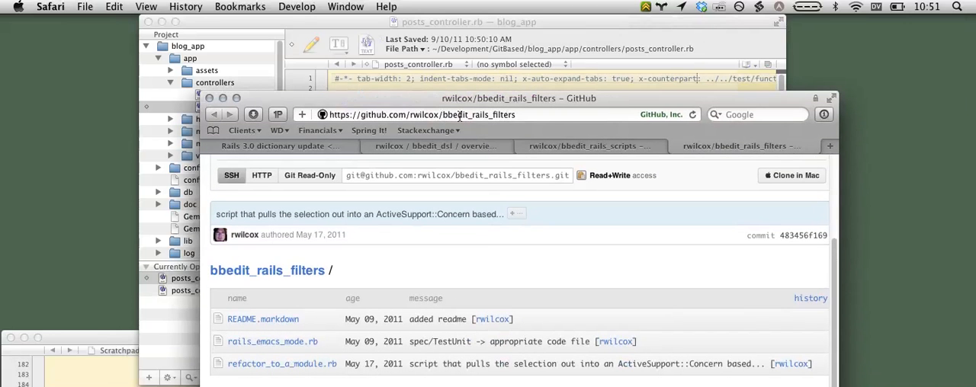
View the rwilcox/bbedit_rails_filters repository file listing in Safari
double_click(286, 342)
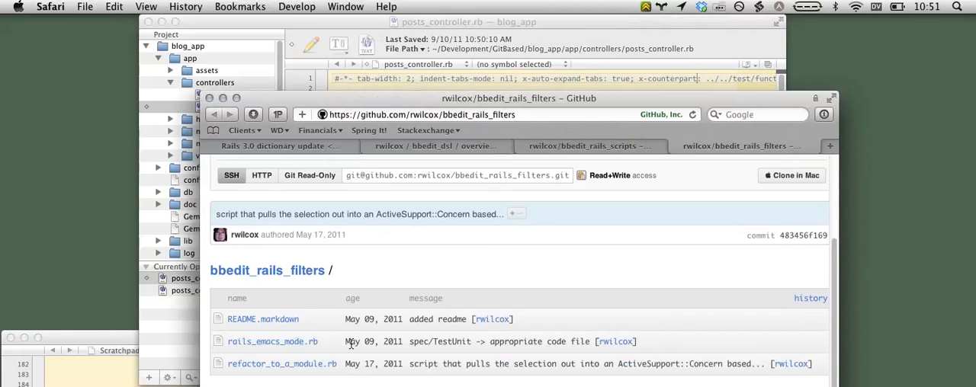
left_click_drag(518, 98, 579, 250)
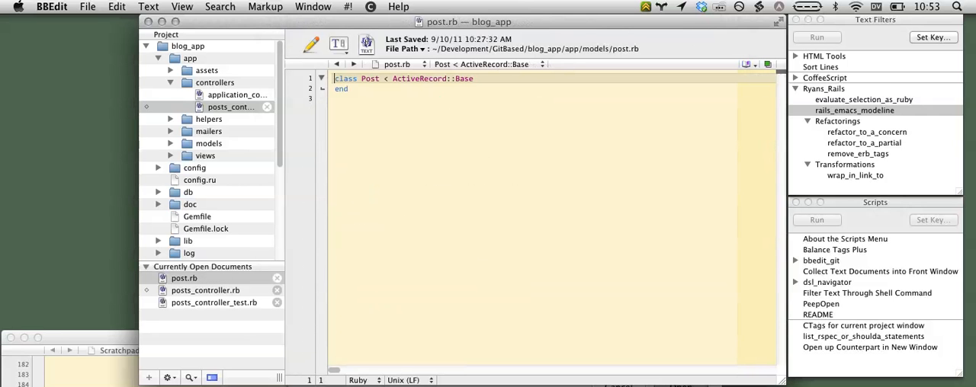
Insert the rails_emacs_modeline tab-width and counterpart modeline at the top of post.rb
left_click(87, 6)
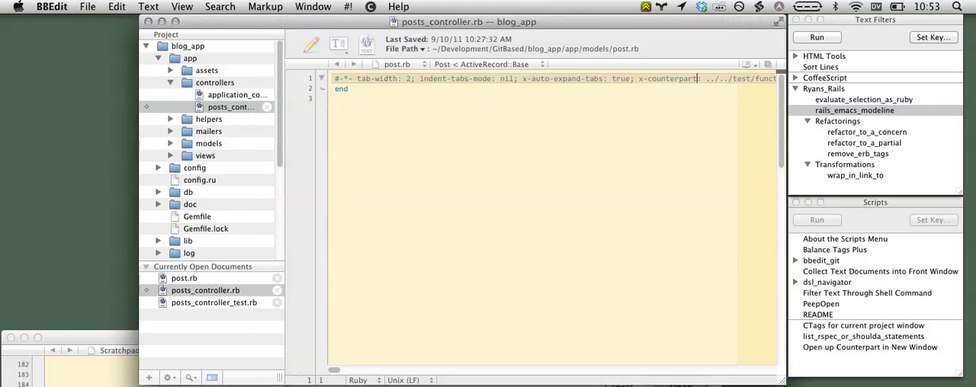
left_click(205, 291)
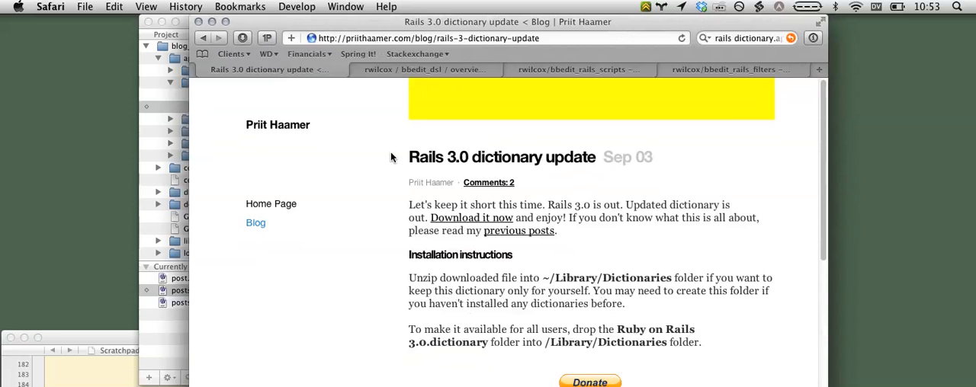
mouse_move(362, 6)
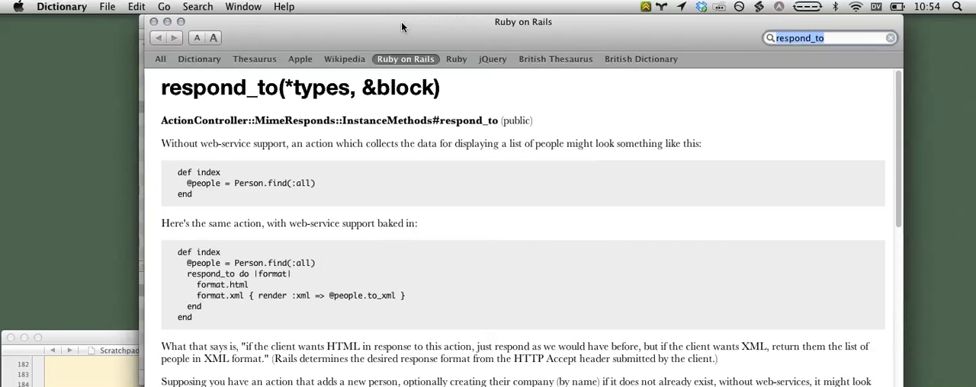
mouse_move(445, 215)
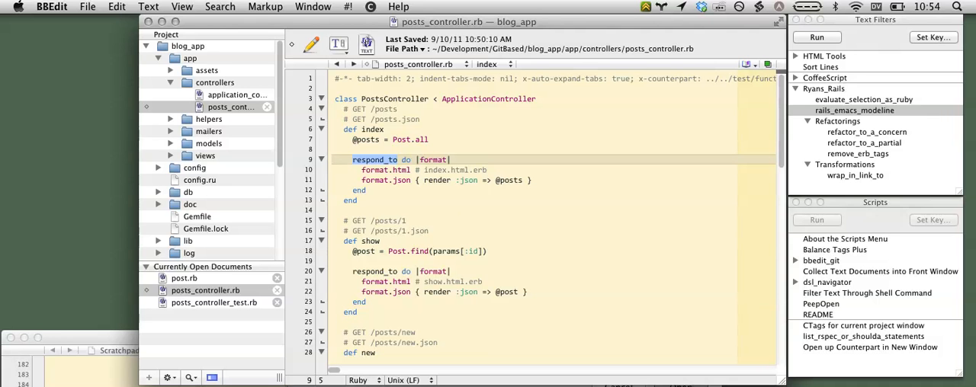
Return to BBEdit and show posts_controller.rb with its index and show respond_to blocks
left_click(50, 6)
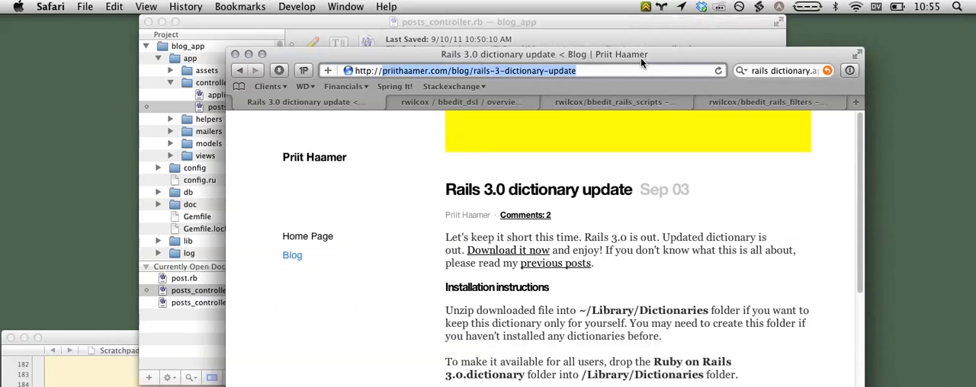
mouse_move(642, 64)
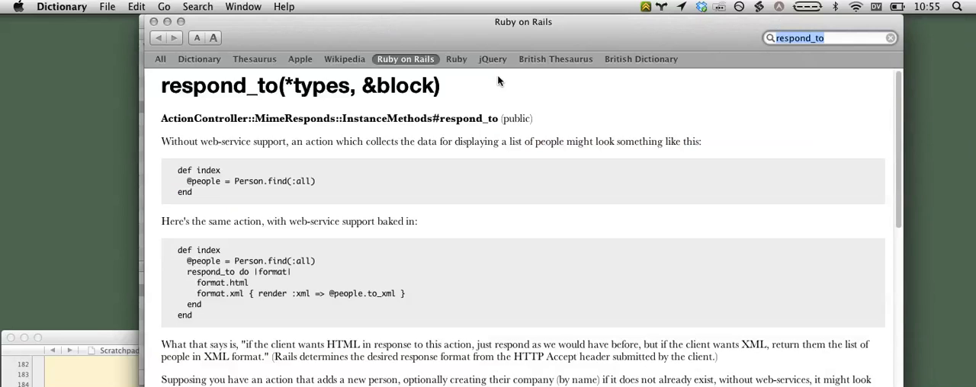
Check the Ruby dictionary for respond_to, then return to its Ruby on Rails entry
left_click(456, 59)
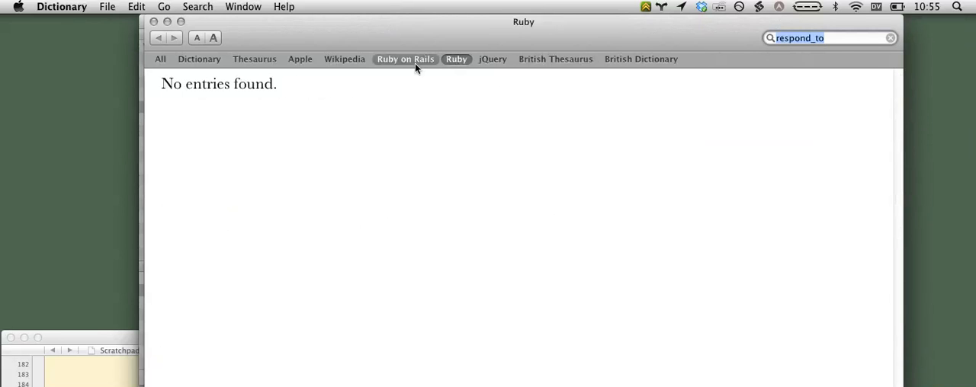
left_click(404, 59)
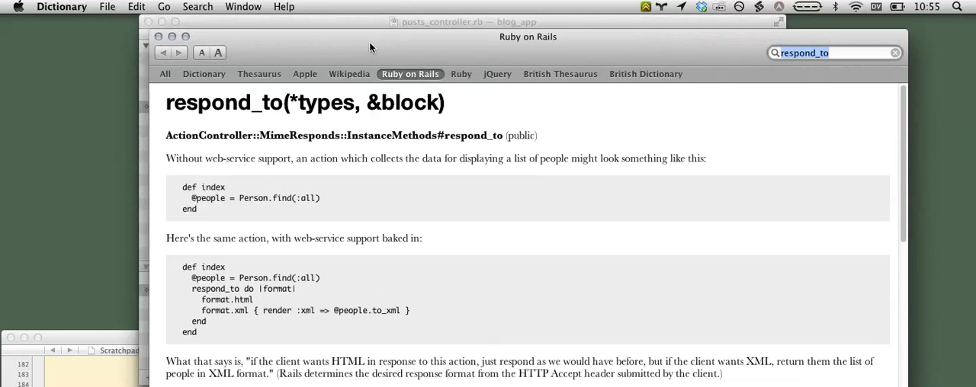
mouse_move(172, 36)
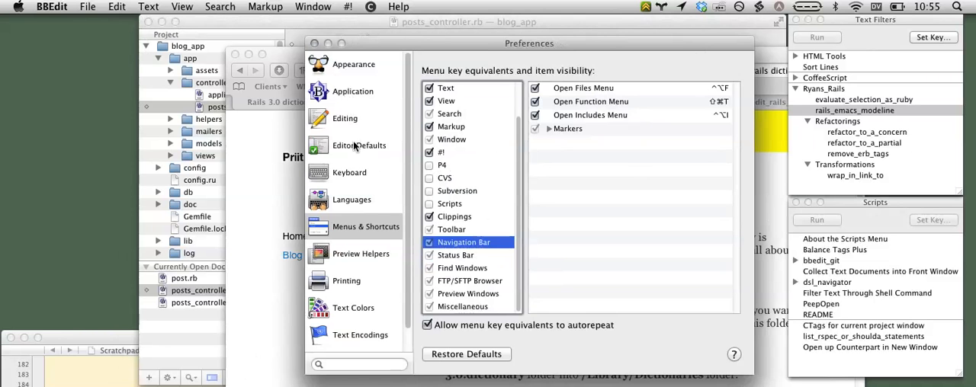
Set Ruby's reference URL template to dict://__SYMBOLNAME__ and view its Editor settings
left_click(351, 199)
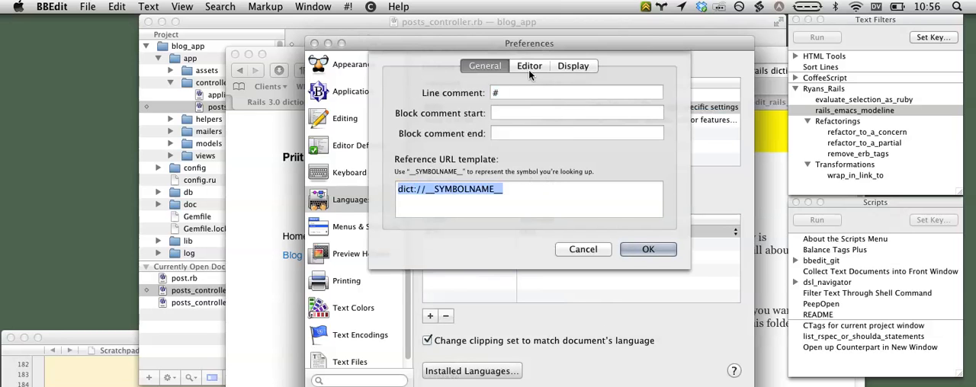
left_click(529, 65)
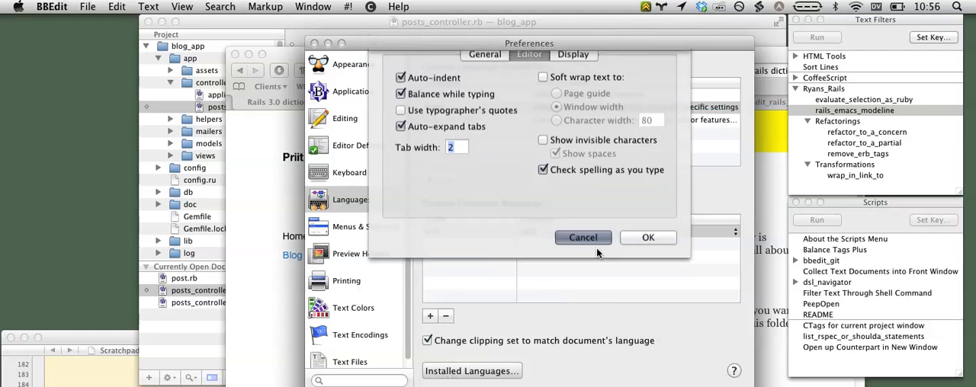